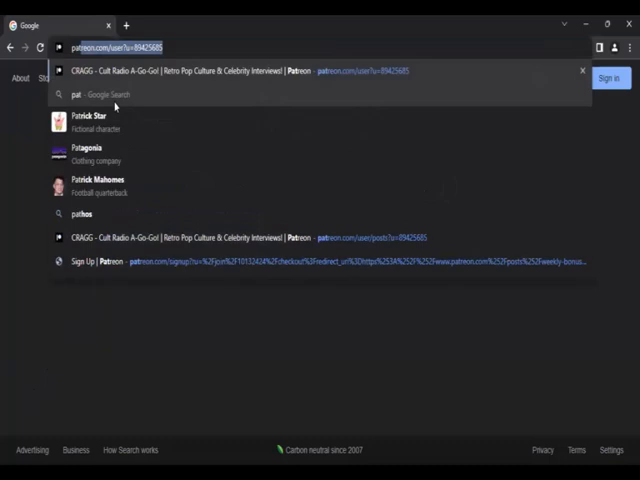
Accept the patreon.com/user?u=89425685 address-bar suggestion for the CRAGG page.
text(reon.com/user?u=89425685)
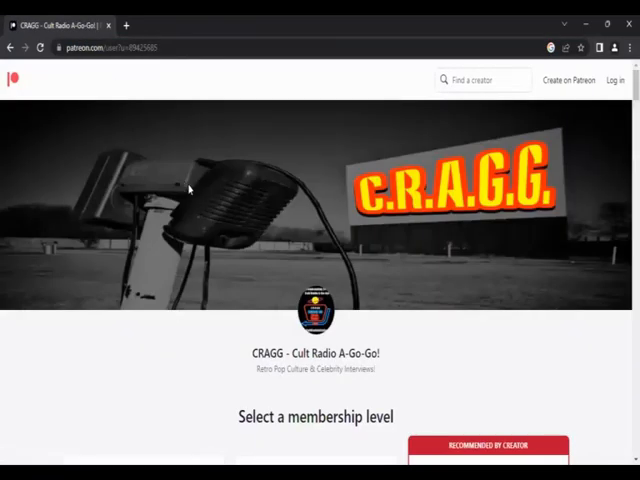
mouse_move(620, 317)
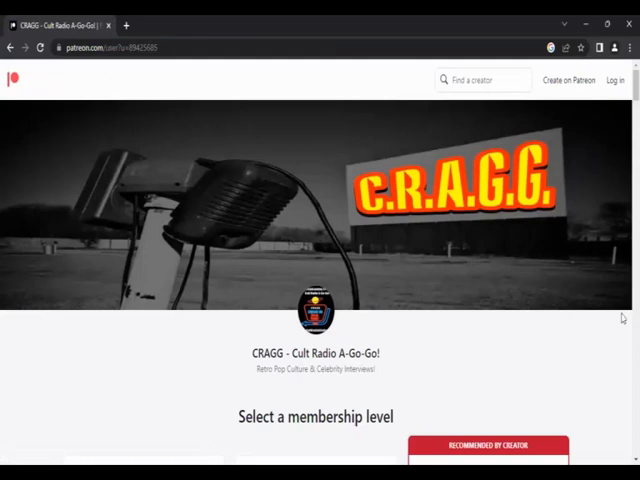
scroll(down, 3)
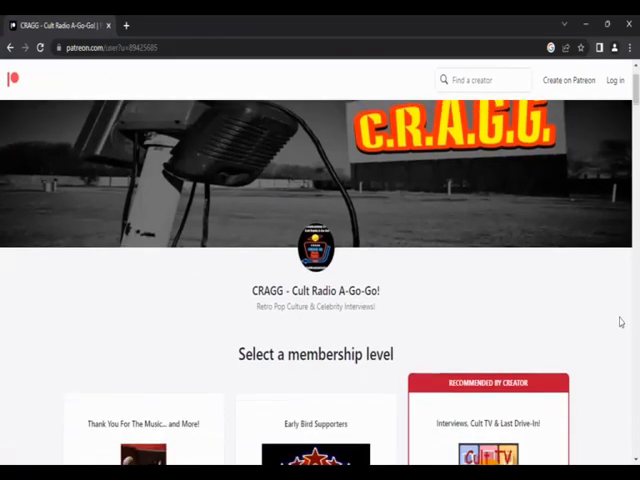
scroll(down, 3)
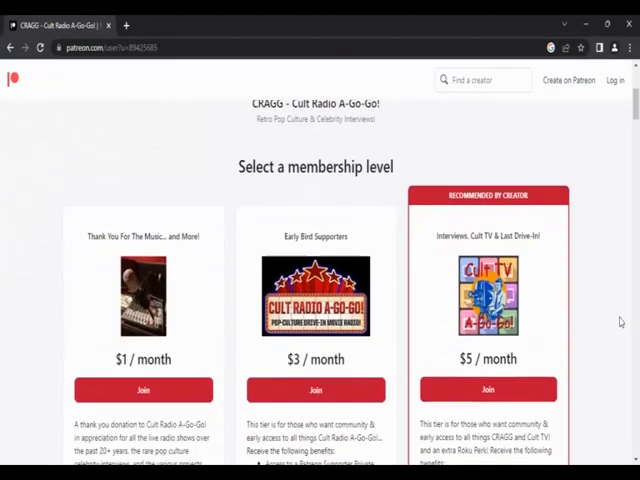
scroll(down, 3)
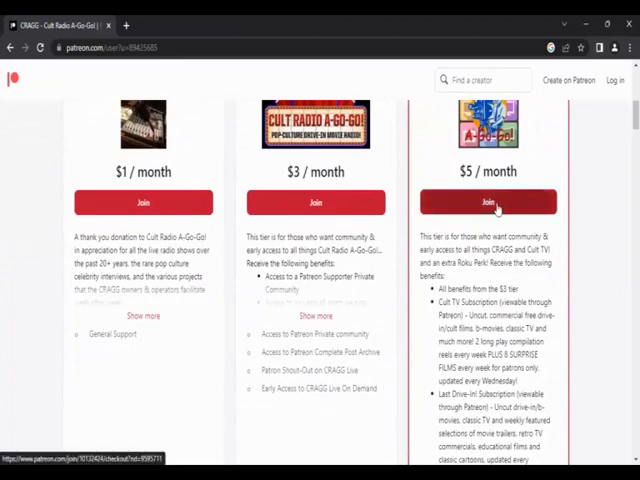
scroll(down, 3)
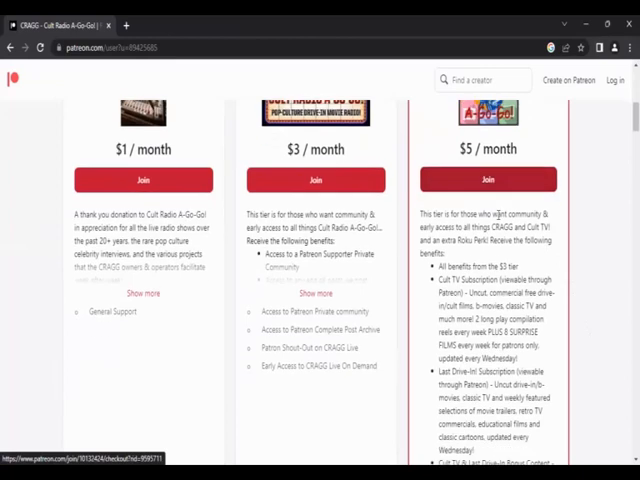
scroll(down, 3)
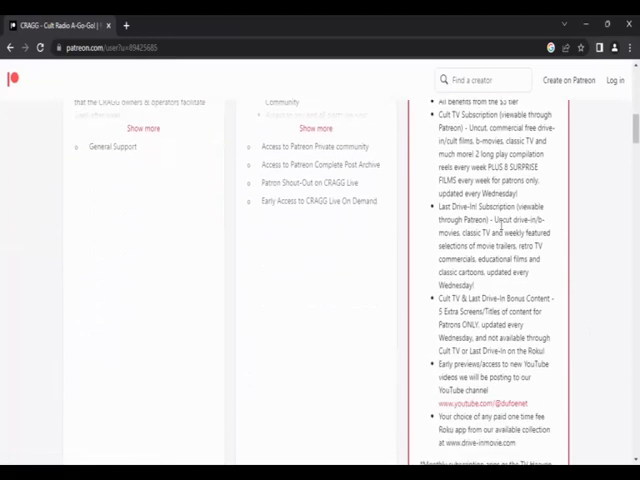
scroll(down, 3)
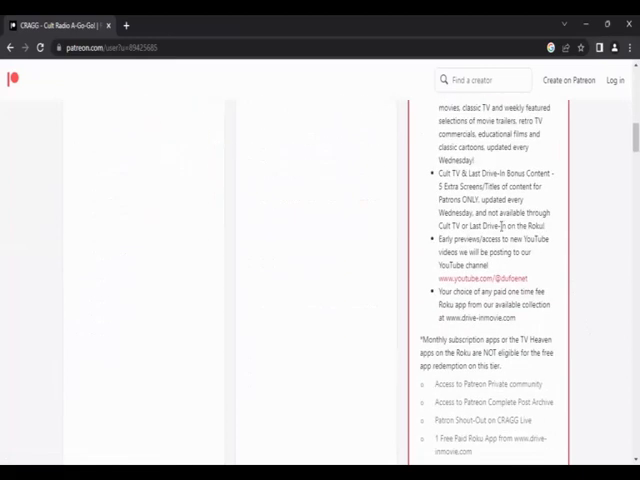
scroll(down, 3)
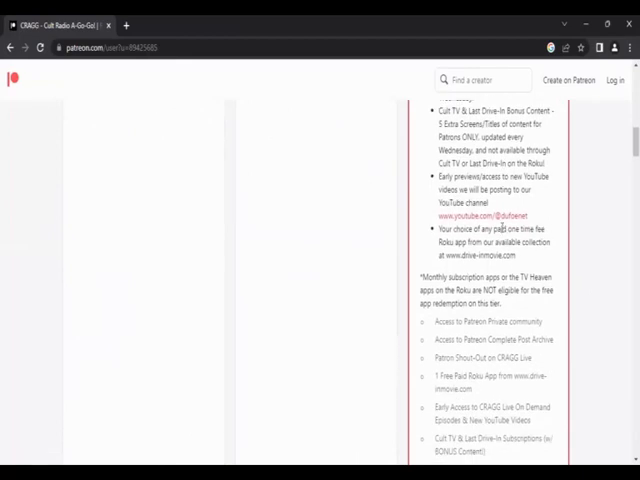
scroll(down, 3)
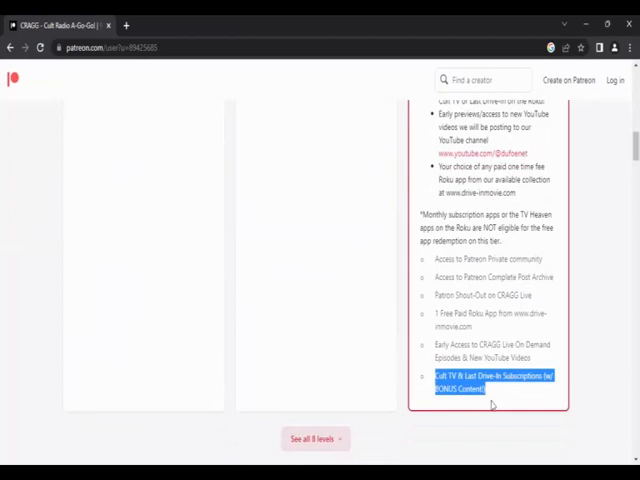
mouse_move(589, 381)
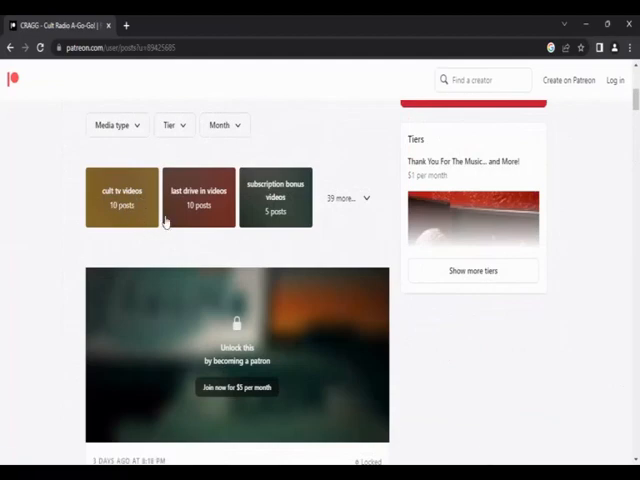
mouse_move(288, 220)
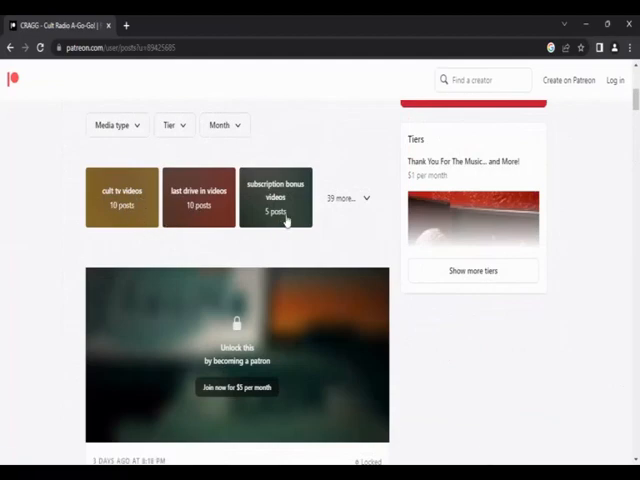
mouse_move(158, 232)
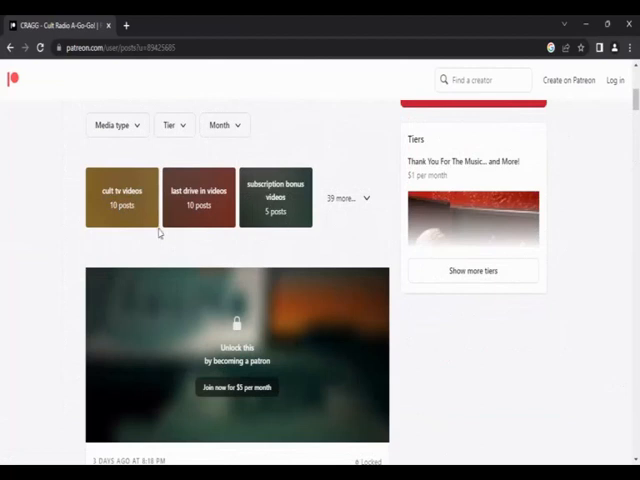
Filter CRAGG's posts using the 'cult tv videos' collection tile.
click(122, 197)
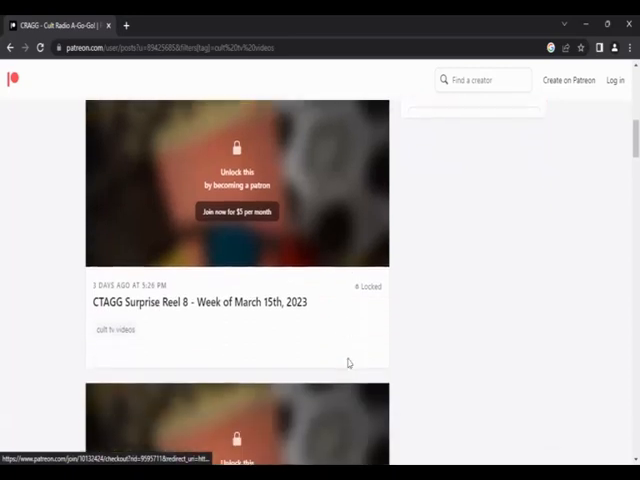
Scroll down the cult tv videos posts and play the Cult TV Reel Two preview.
scroll(down, 3)
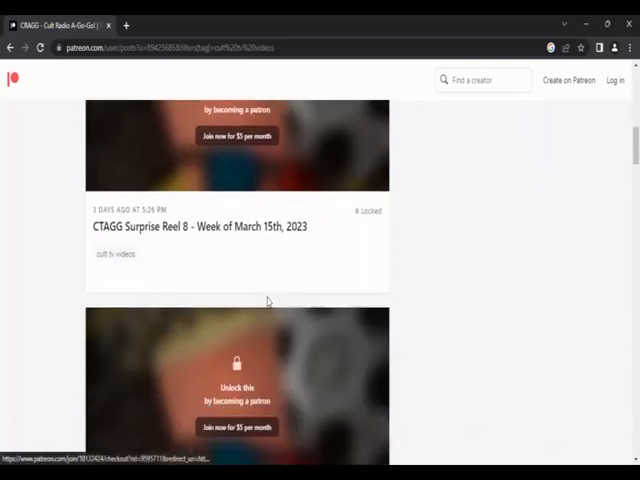
scroll(down, 3)
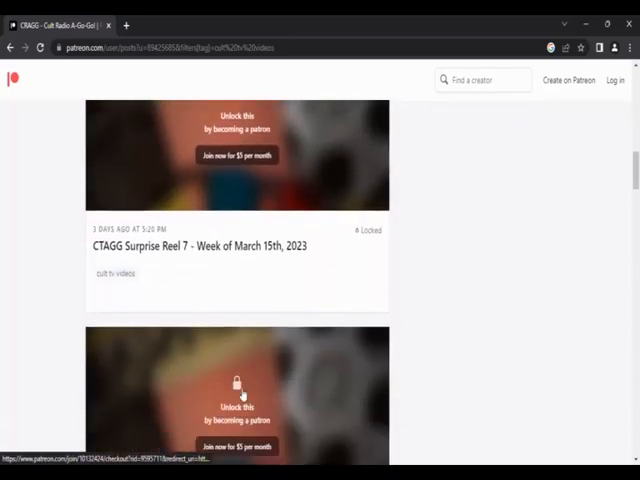
scroll(down, 3)
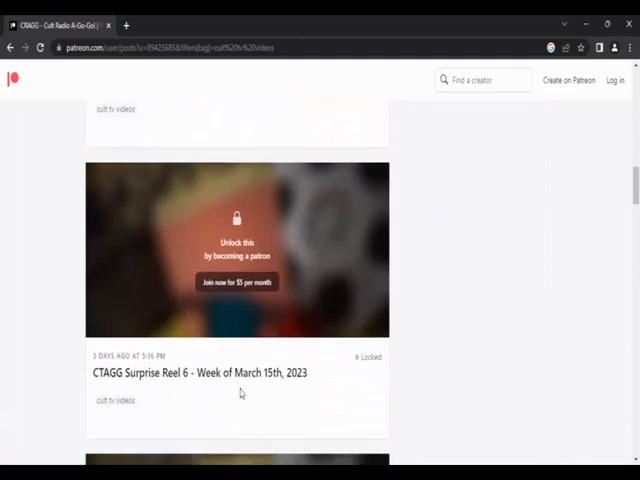
scroll(down, 3)
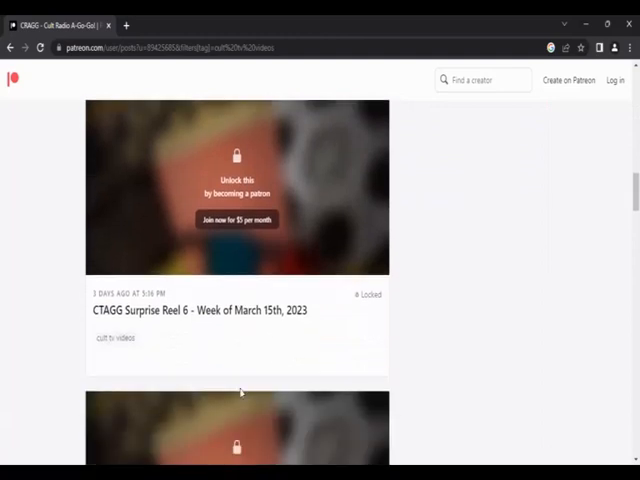
scroll(down, 3)
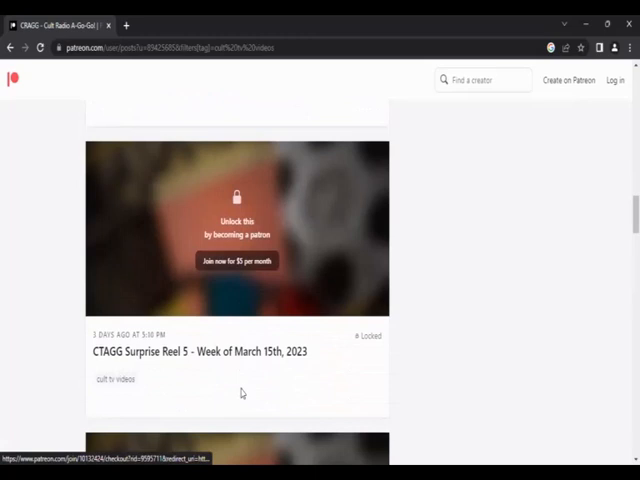
scroll(down, 3)
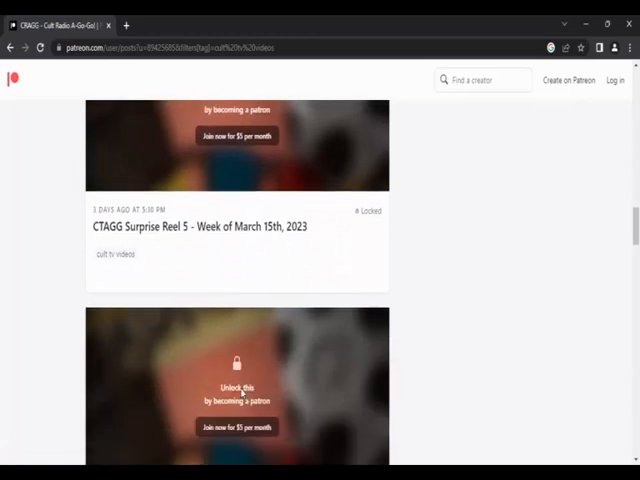
scroll(down, 3)
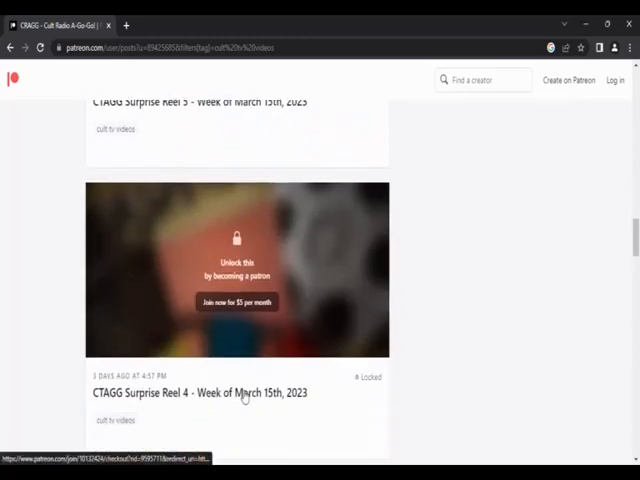
scroll(down, 3)
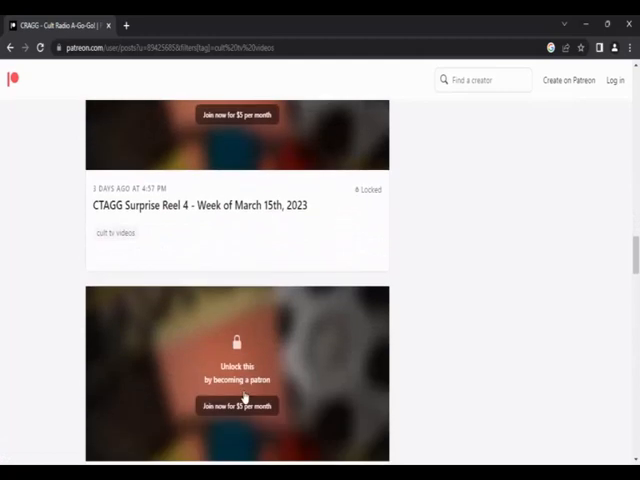
scroll(down, 3)
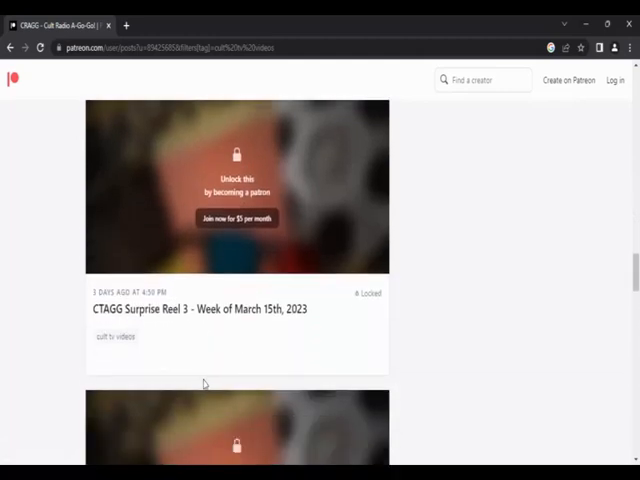
scroll(down, 3)
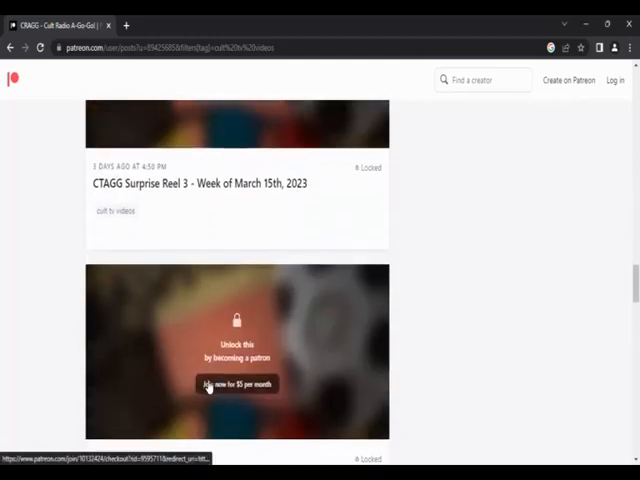
scroll(down, 3)
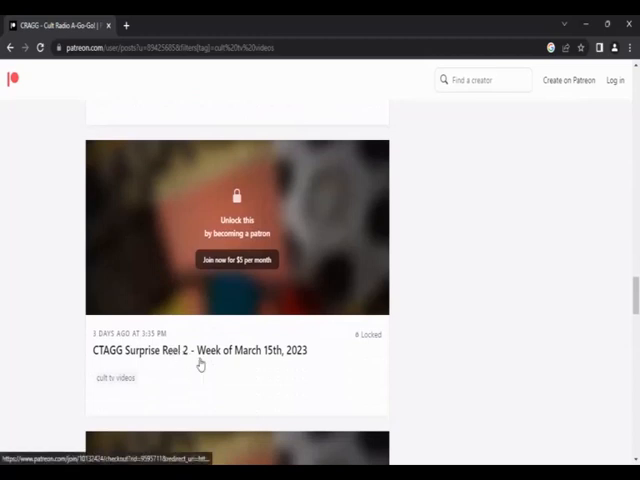
scroll(down, 3)
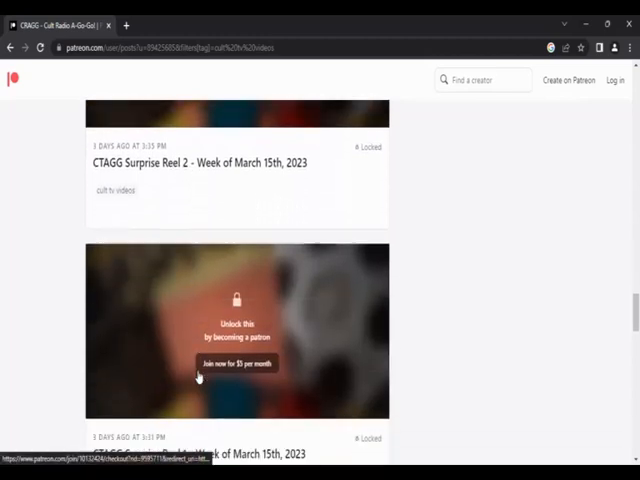
scroll(down, 3)
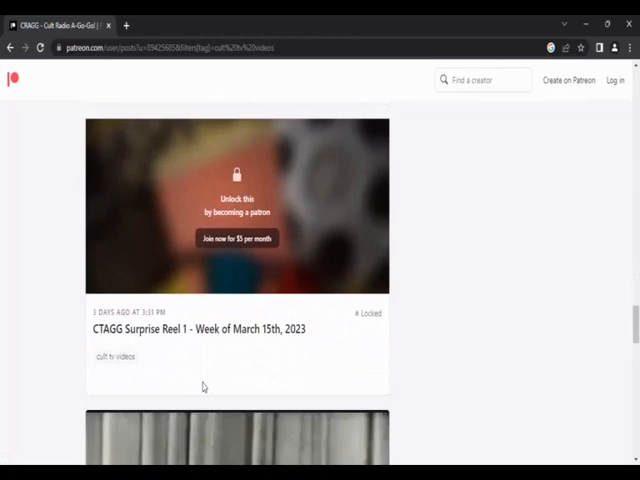
scroll(down, 3)
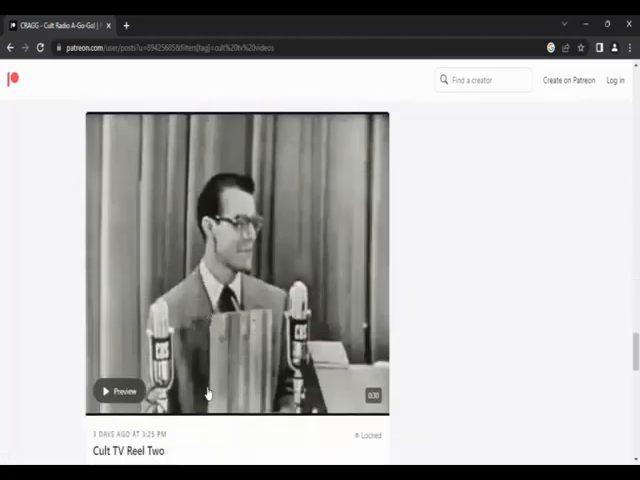
scroll(down, 3)
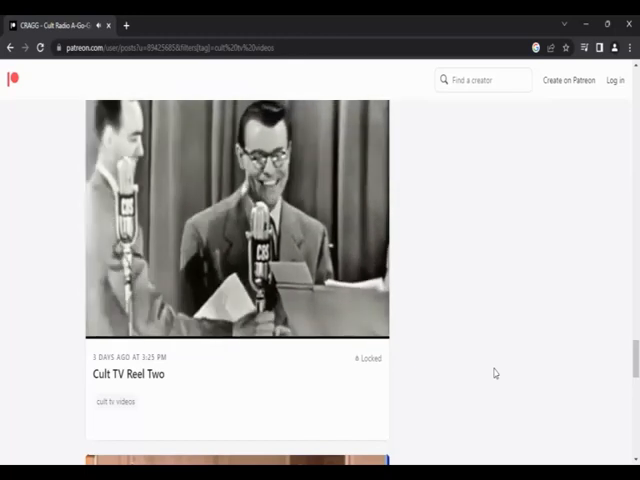
click(237, 220)
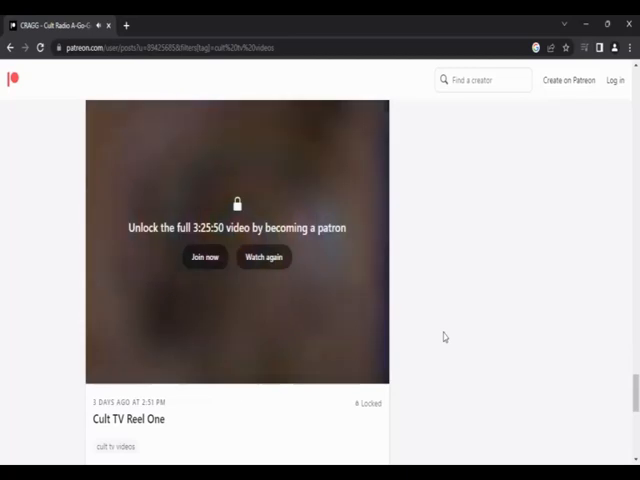
Scroll further down the cult tv videos list toward Cult TV Reel One.
scroll(down, 3)
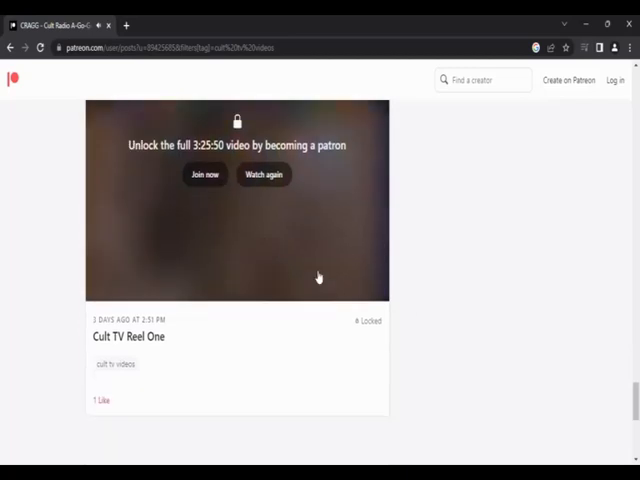
scroll(down, 3)
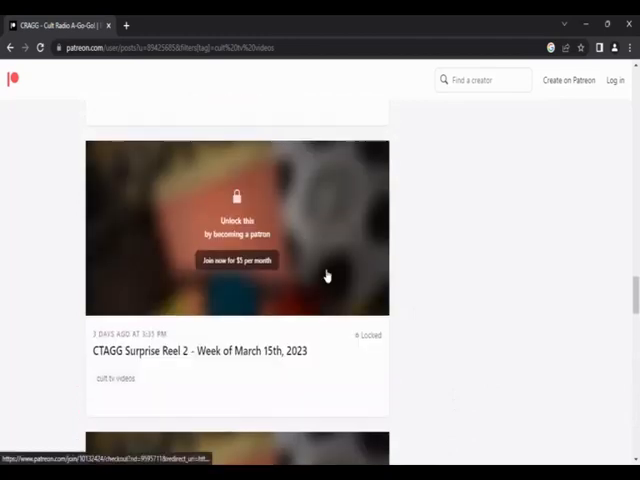
scroll(down, 3)
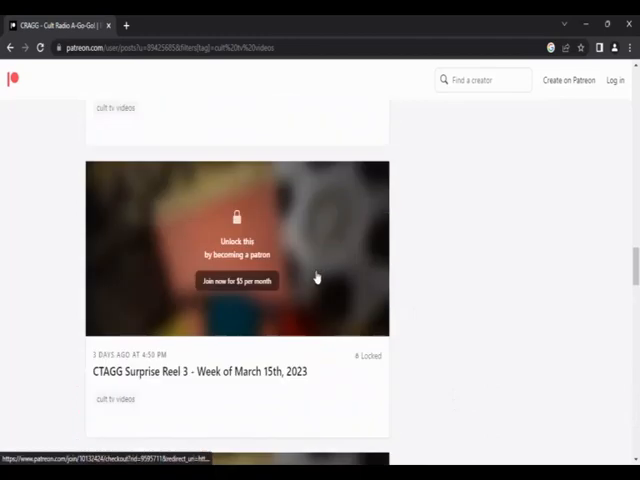
Scroll up to the 'last drive in videos' tag, then down through its posts.
scroll(up, 3)
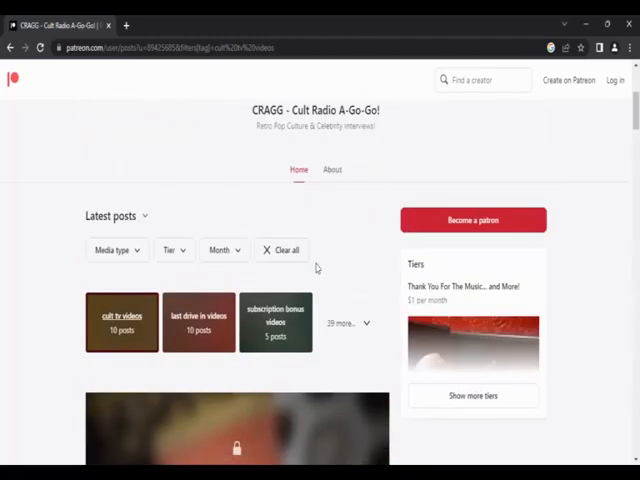
scroll(up, 3)
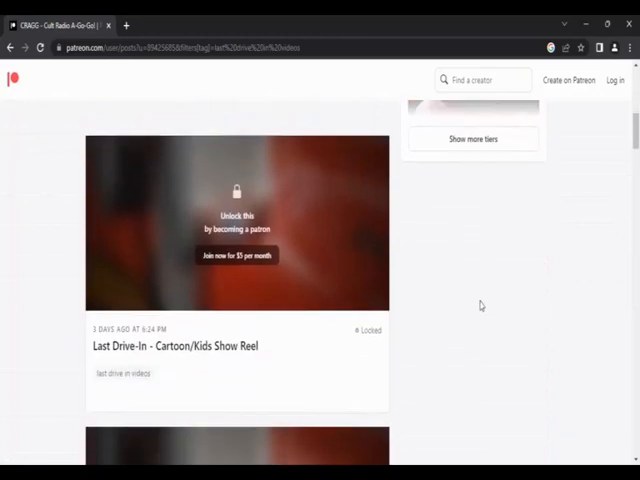
scroll(down, 3)
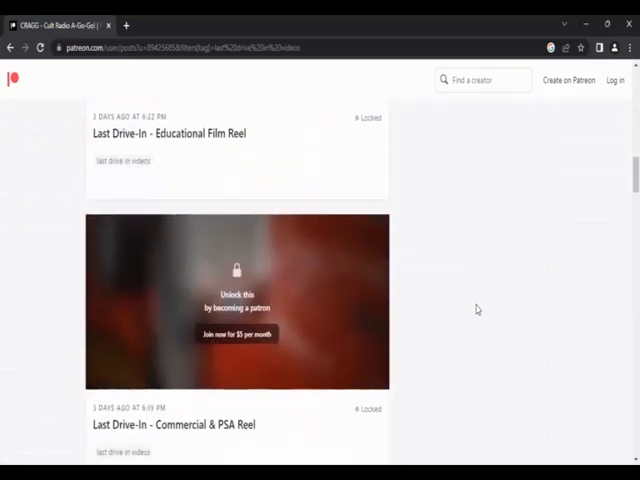
scroll(down, 3)
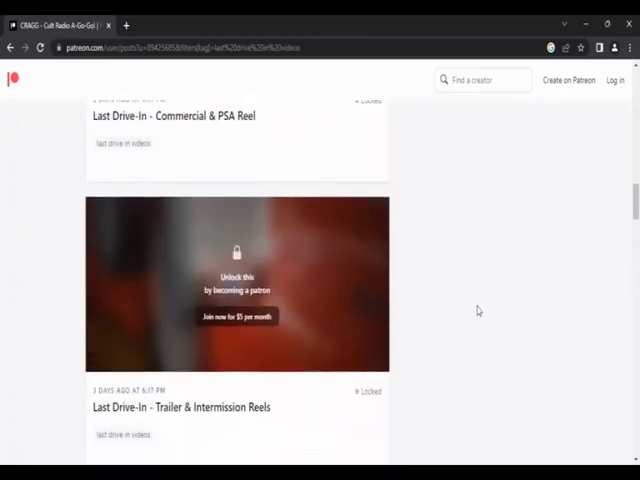
scroll(down, 3)
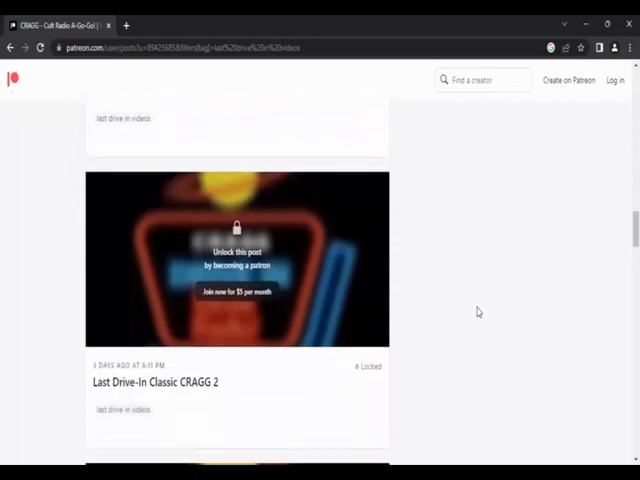
scroll(down, 3)
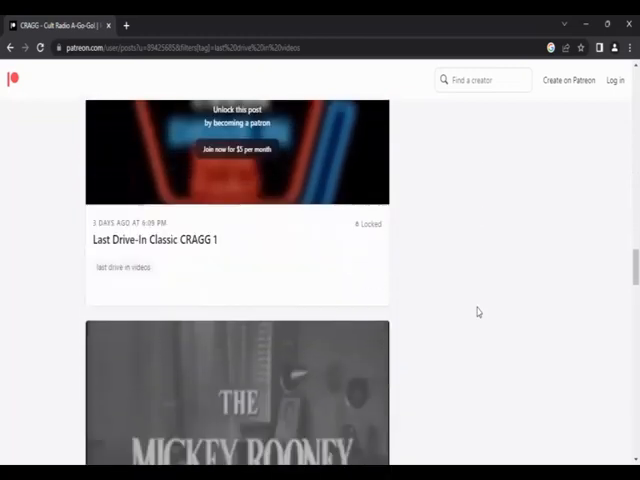
scroll(down, 3)
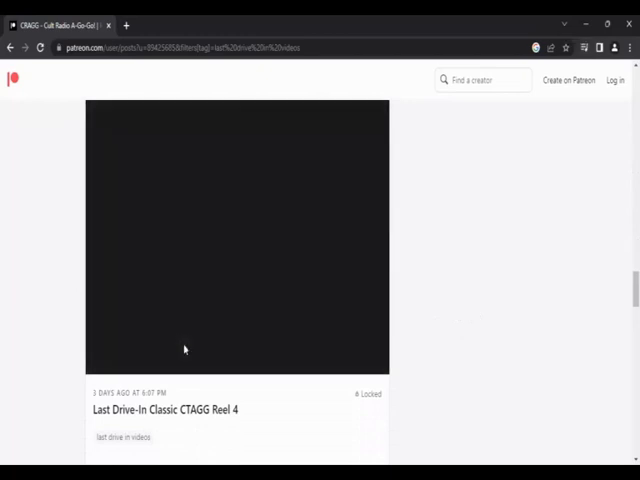
Play the Last Drive-In Classic CTAGG Reel 4 preview through to its end.
click(237, 237)
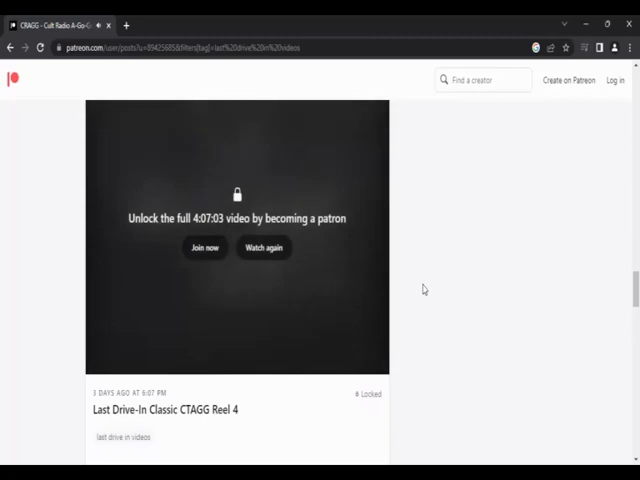
scroll(down, 3)
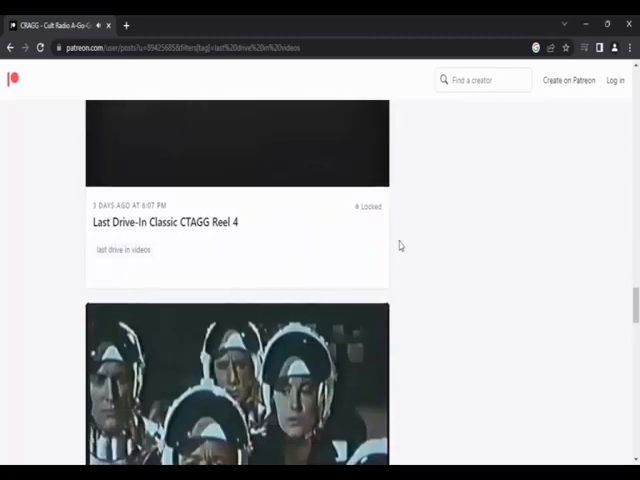
scroll(down, 3)
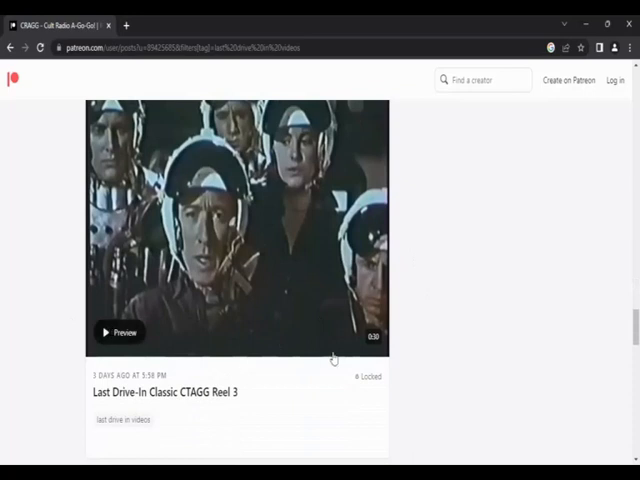
Play the Last Drive-In Classic CTAGG Reel 3 preview, then the Reel 2 preview.
click(118, 331)
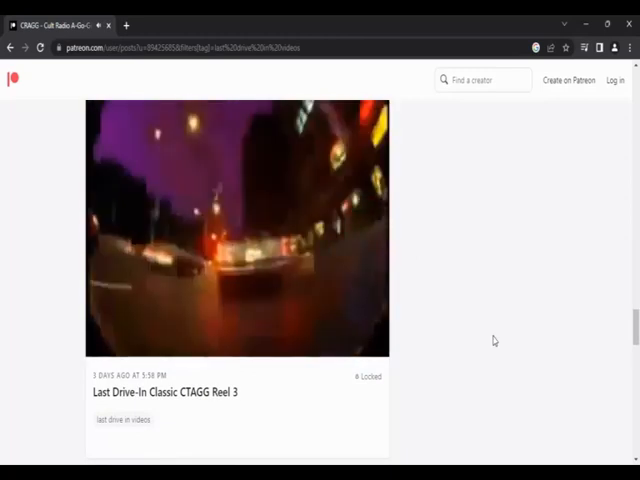
click(237, 235)
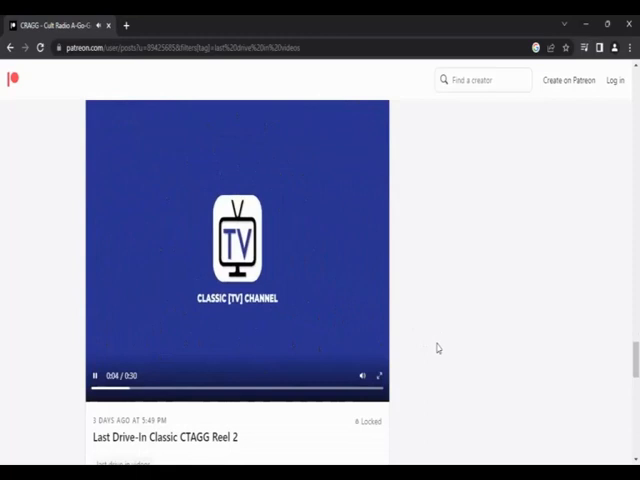
mouse_move(421, 348)
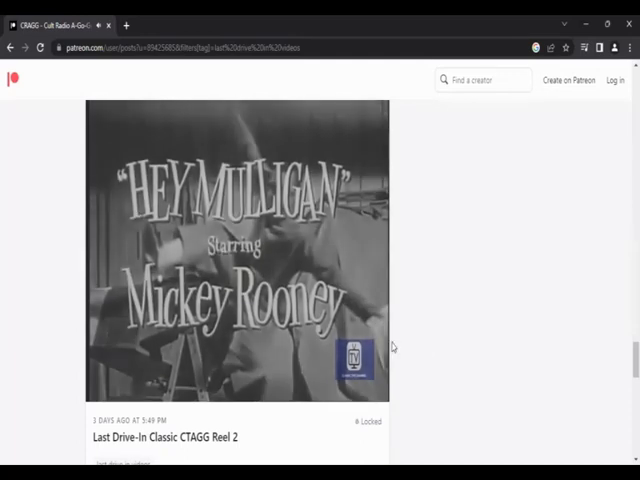
click(237, 250)
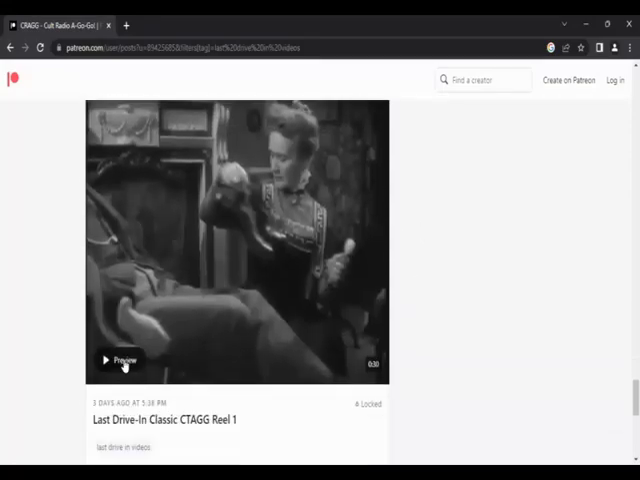
Watch the Reel 1 preview fullscreen, then choose Join now to unlock it.
click(105, 359)
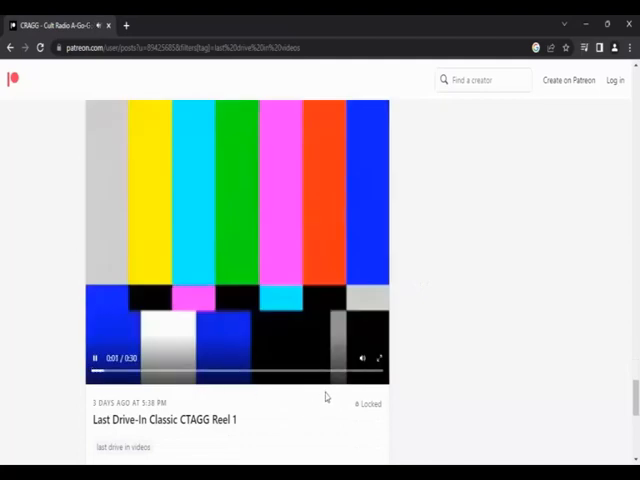
mouse_move(380, 360)
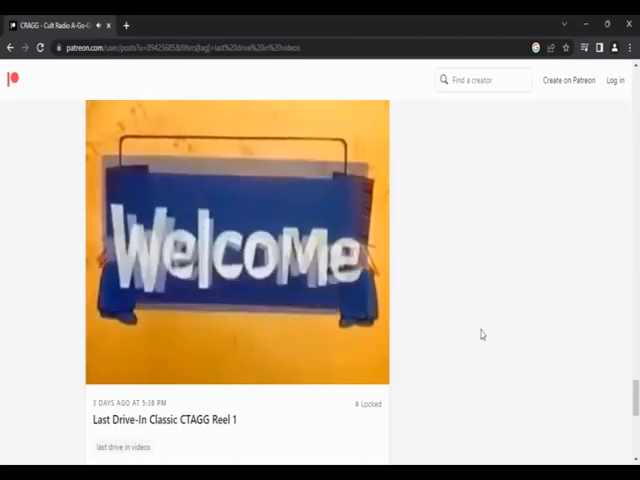
click(237, 237)
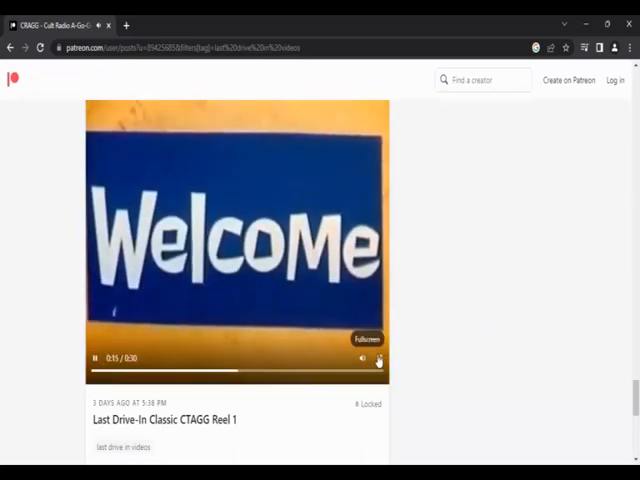
click(368, 338)
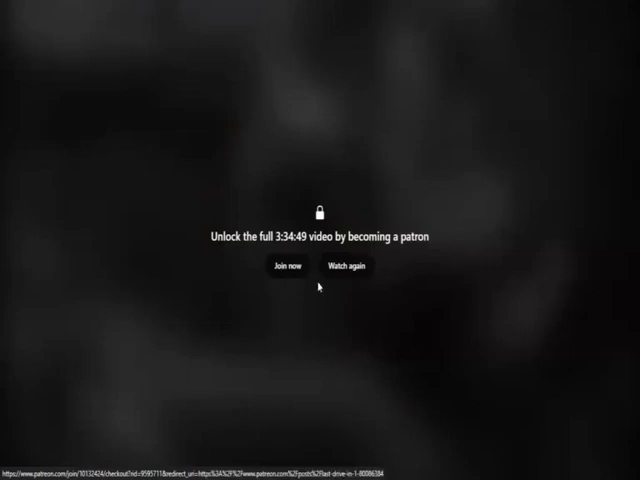
click(285, 267)
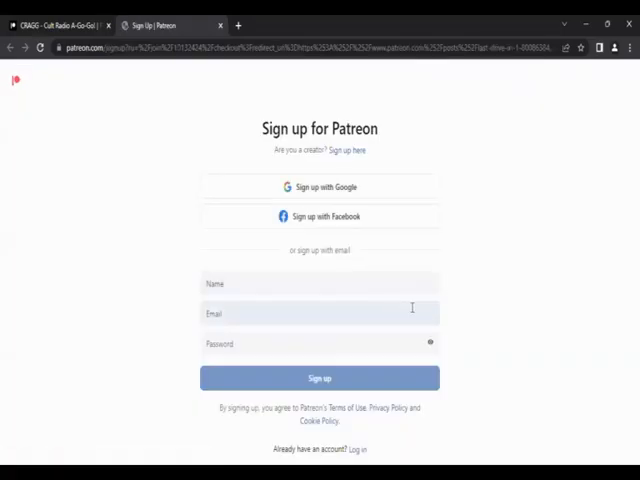
mouse_move(410, 397)
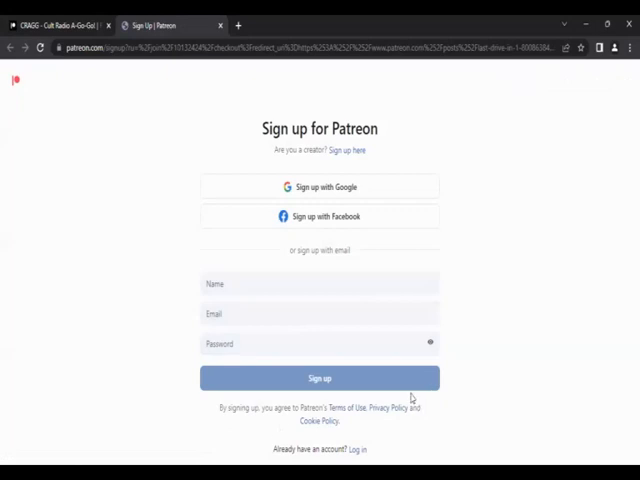